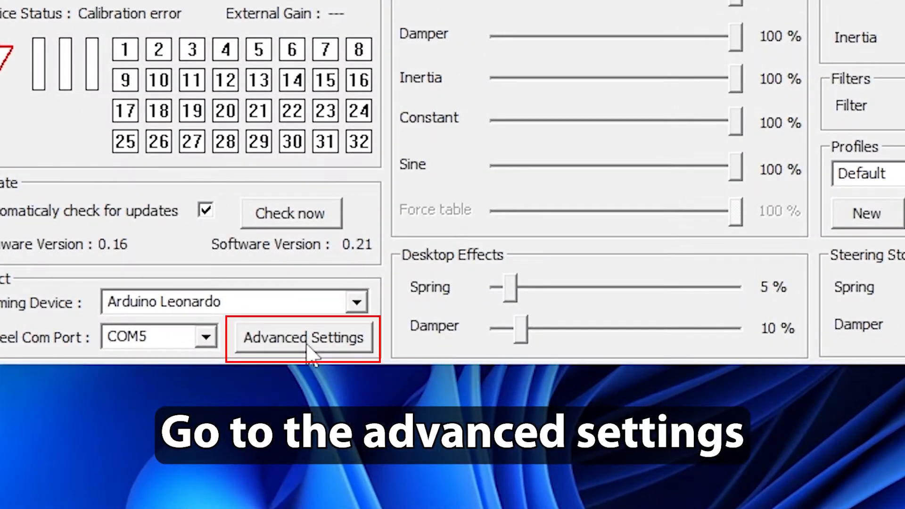
Reset all button and axis mappings to defaults in Advanced Settings and confirm with Ok
left_click(302, 337)
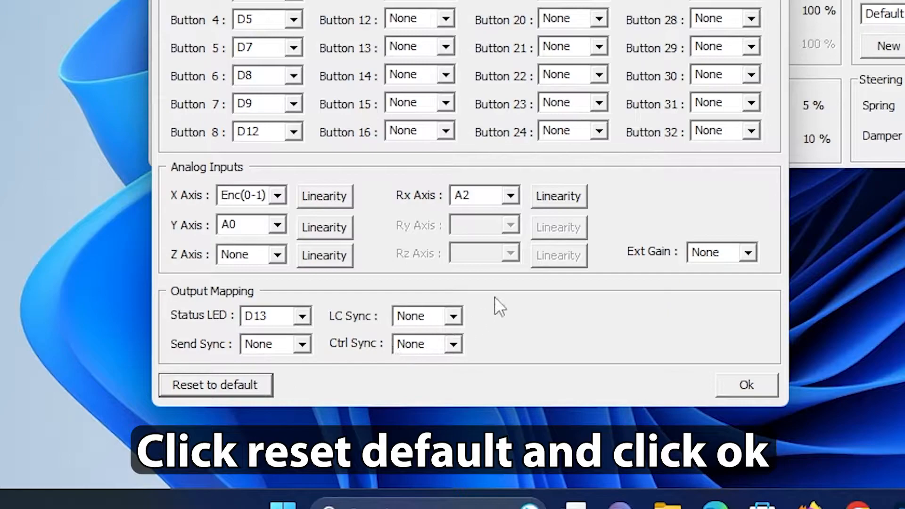
left_click(215, 385)
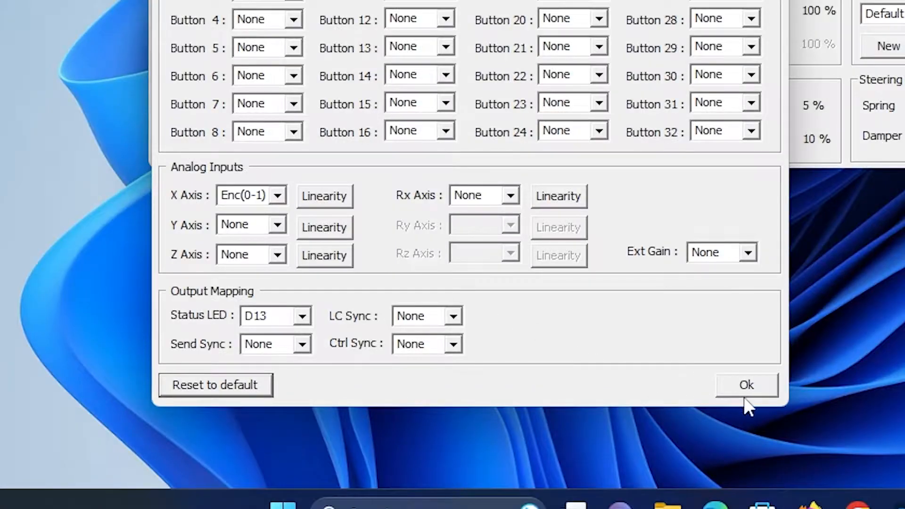
left_click(747, 385)
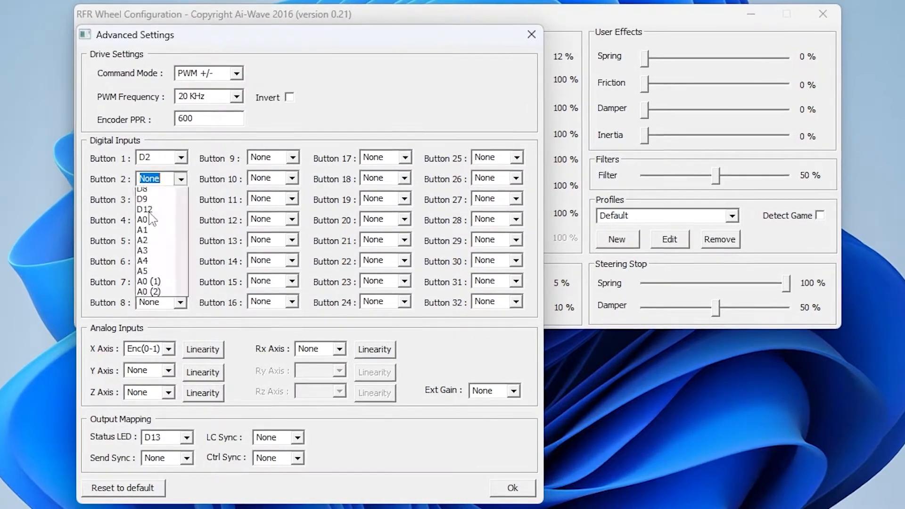
Map Buttons 1–8 to D2–D12 and Y/Z/Rx axes to A0, A1, A2, then confirm
left_click(144, 209)
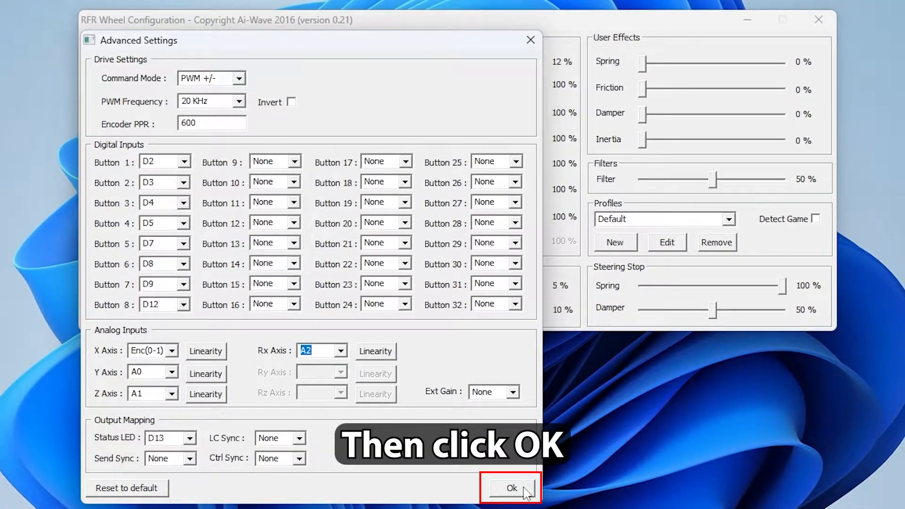
left_click(510, 487)
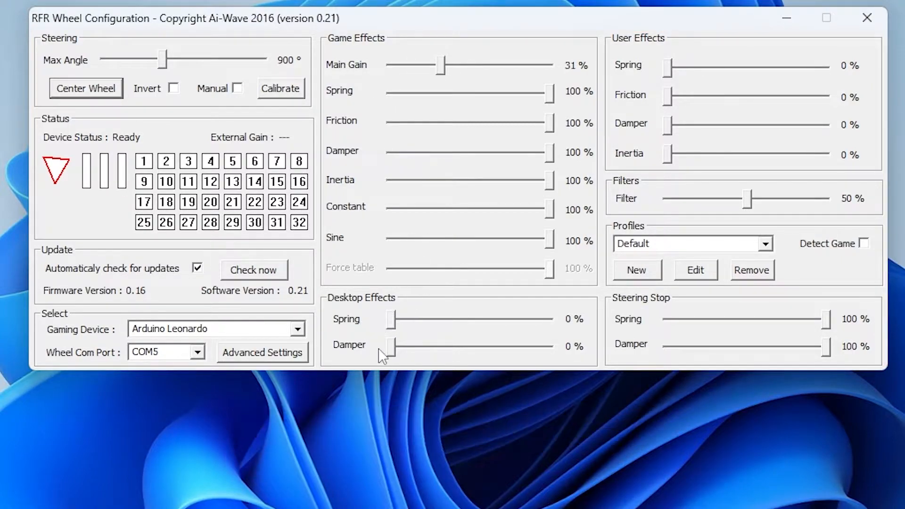
mouse_move(836, 323)
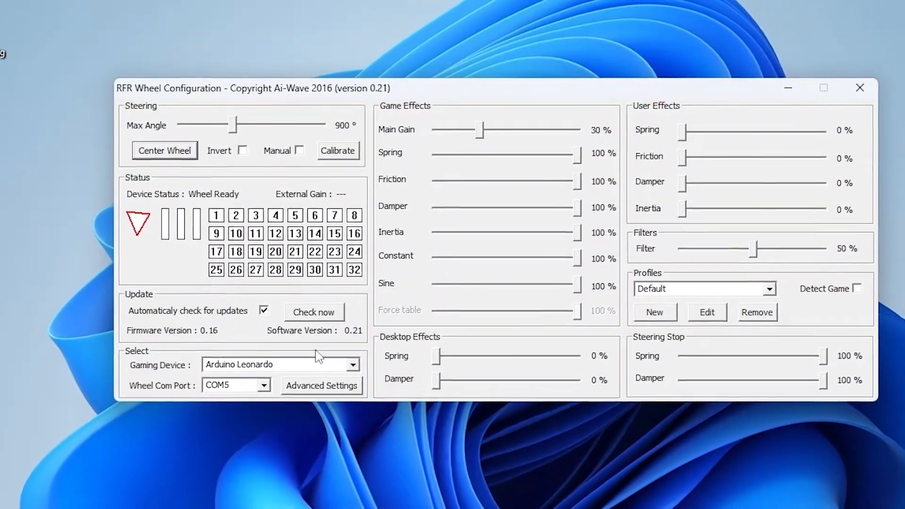
Reopen Advanced Settings and reset the mappings to default again
left_click(322, 386)
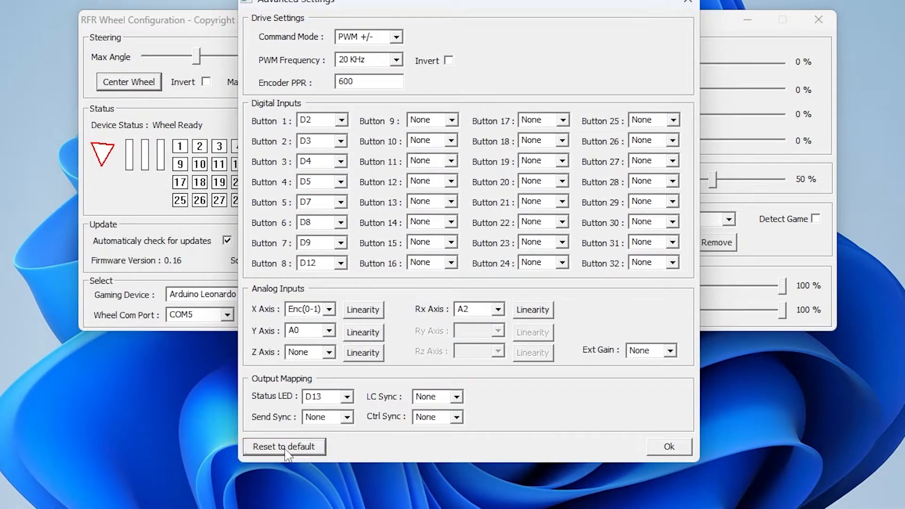
left_click(667, 445)
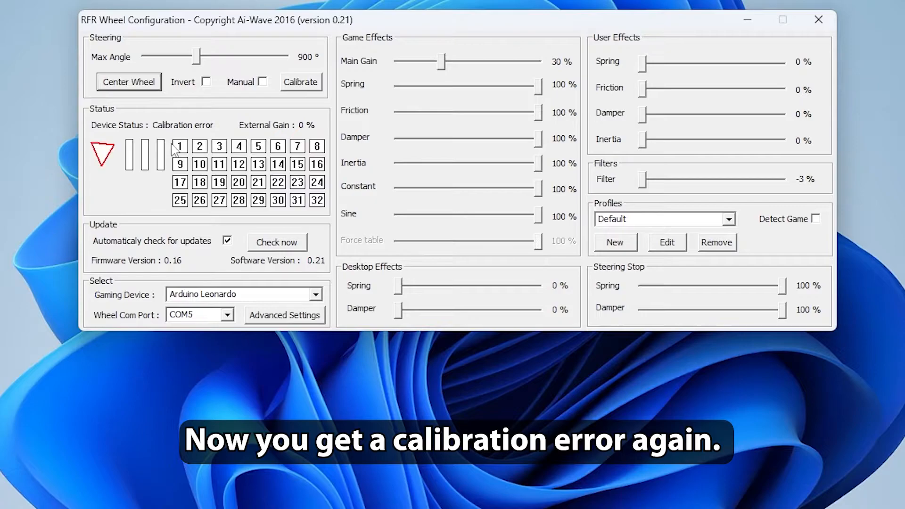
Reopen Advanced Settings and reassign the digital button pins up to Button 7
left_click(285, 315)
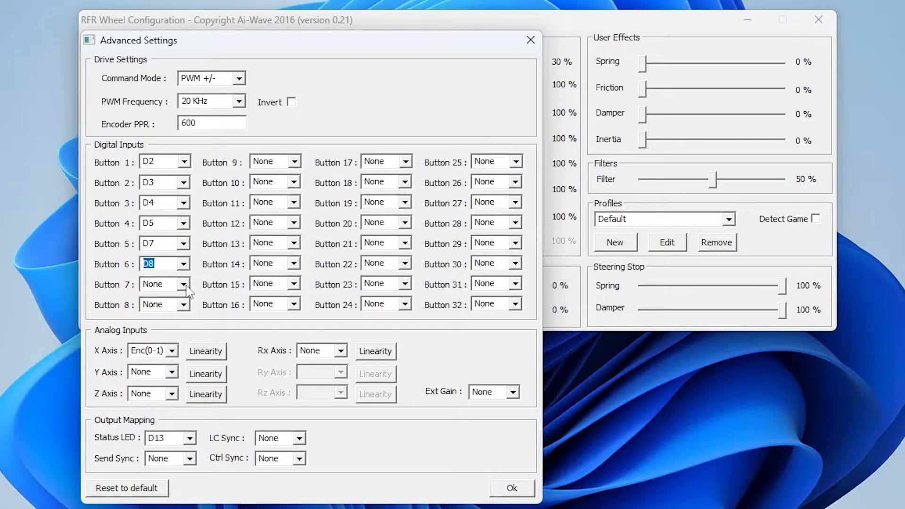
left_click(510, 487)
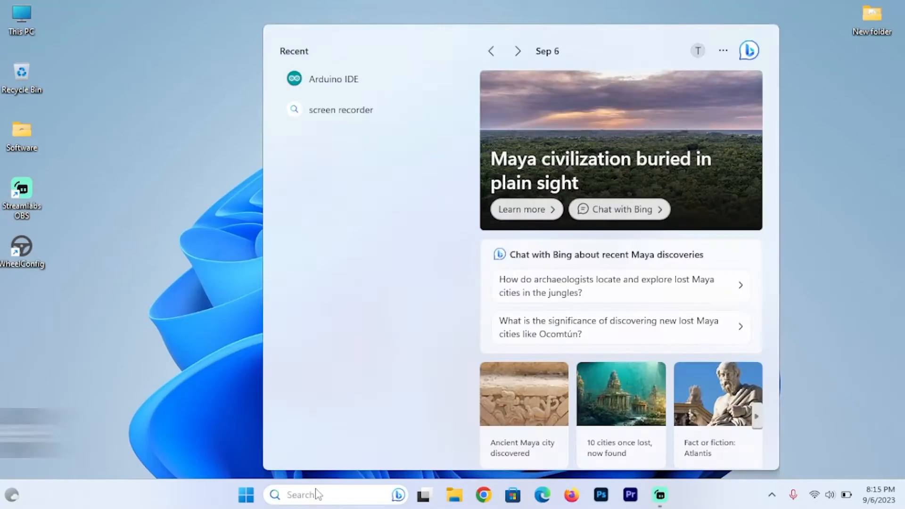
Launch Arduino IDE via search and target Arduino Leonardo on port COM4
type("arduio")
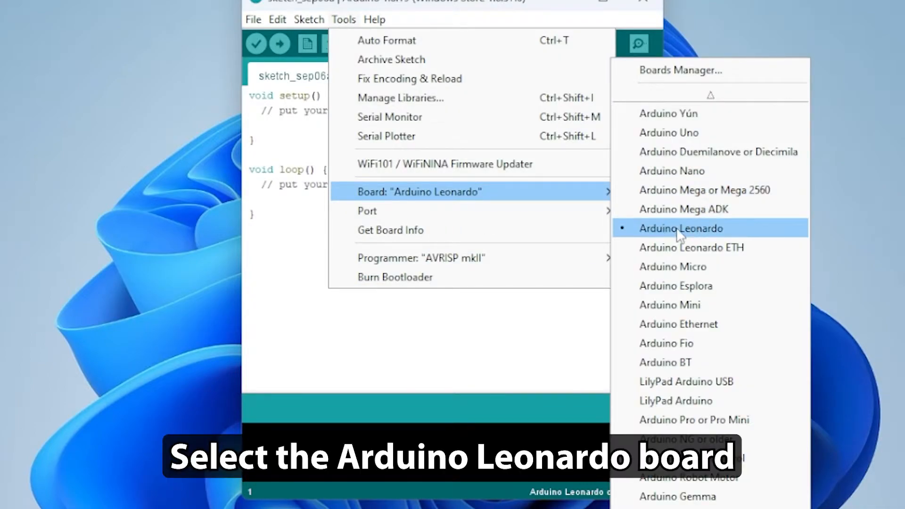
left_click(680, 228)
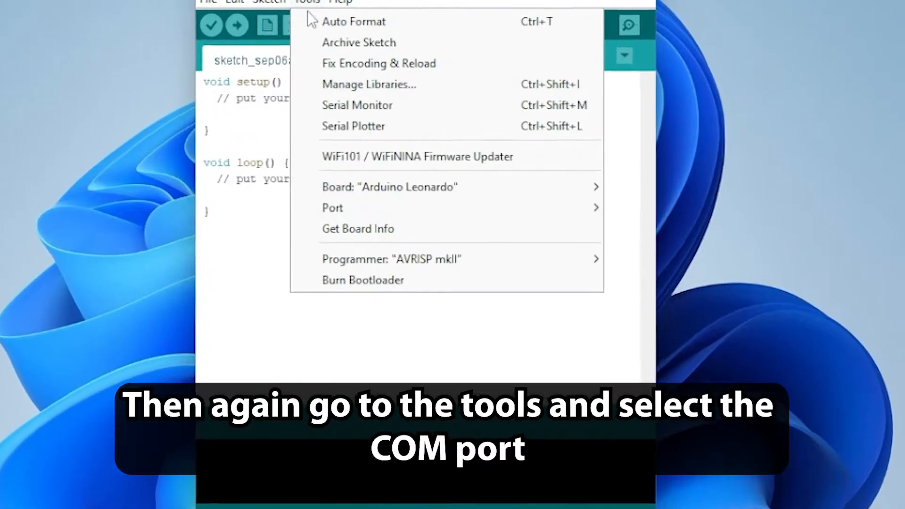
left_click(333, 208)
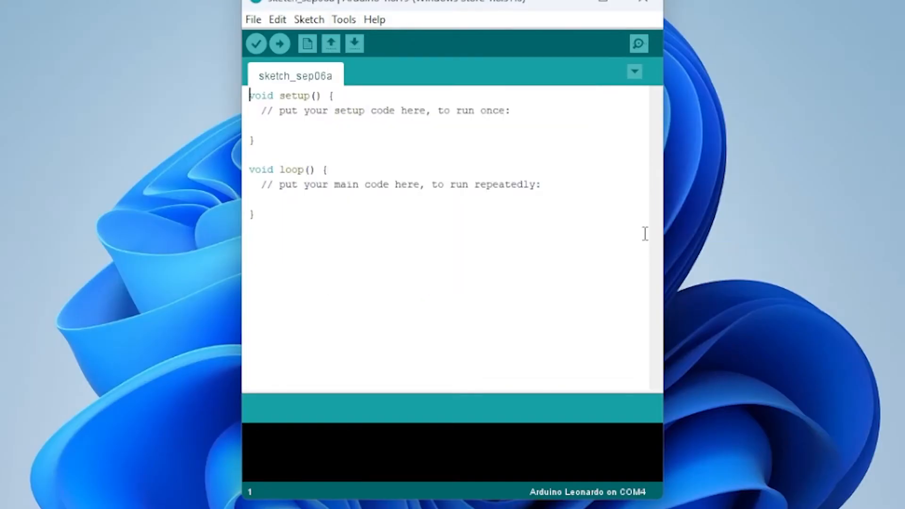
left_click(279, 44)
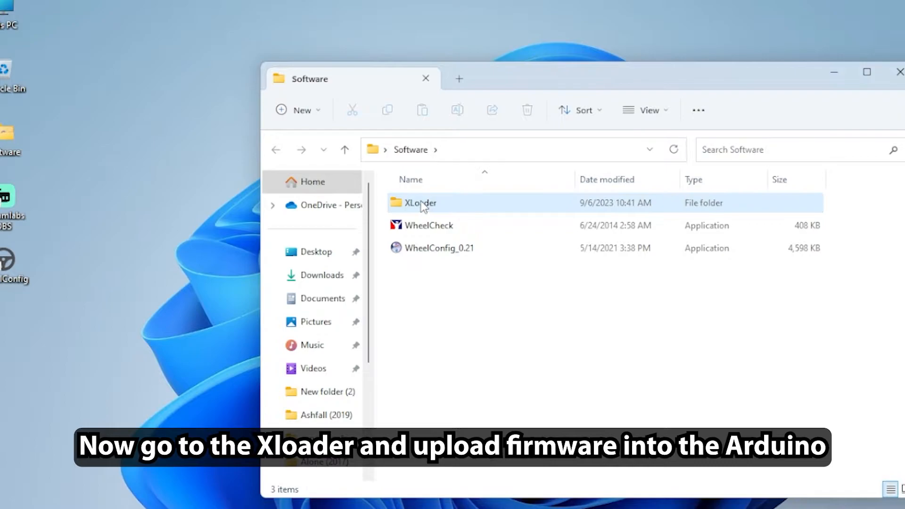
Launch XLoader and upload the firmware to the Leonardo (32U4) on COM6
double_click(419, 202)
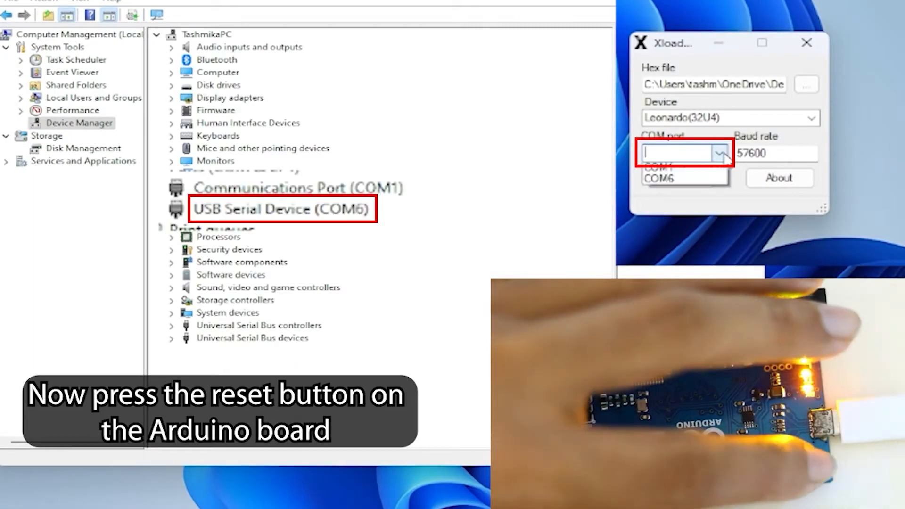
left_click(678, 178)
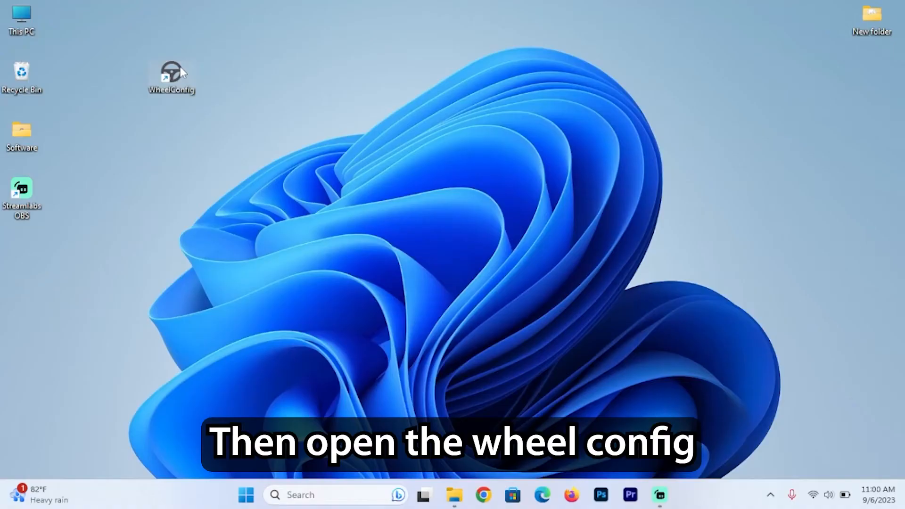
Launch WheelConfig, connect the wheel on COM4 and start reassigning button pins from Button 3
double_click(170, 75)
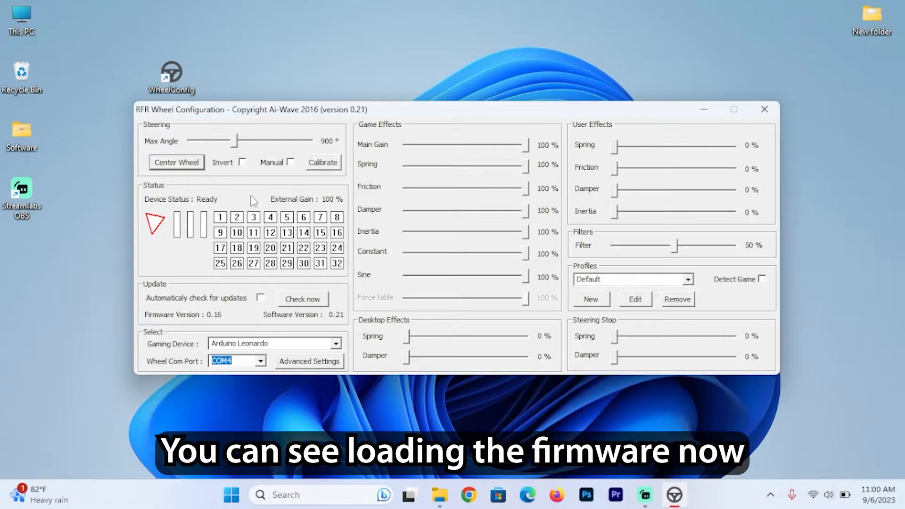
mouse_move(764, 109)
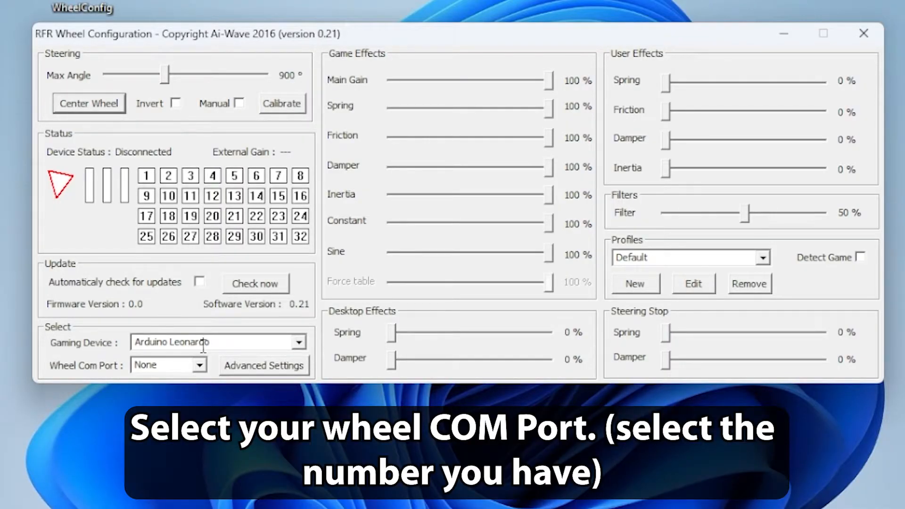
left_click(161, 365)
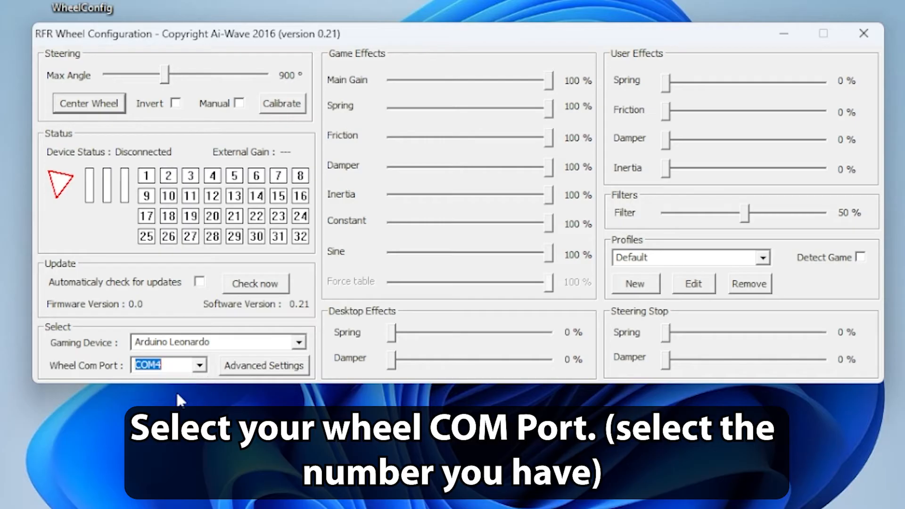
left_click(263, 365)
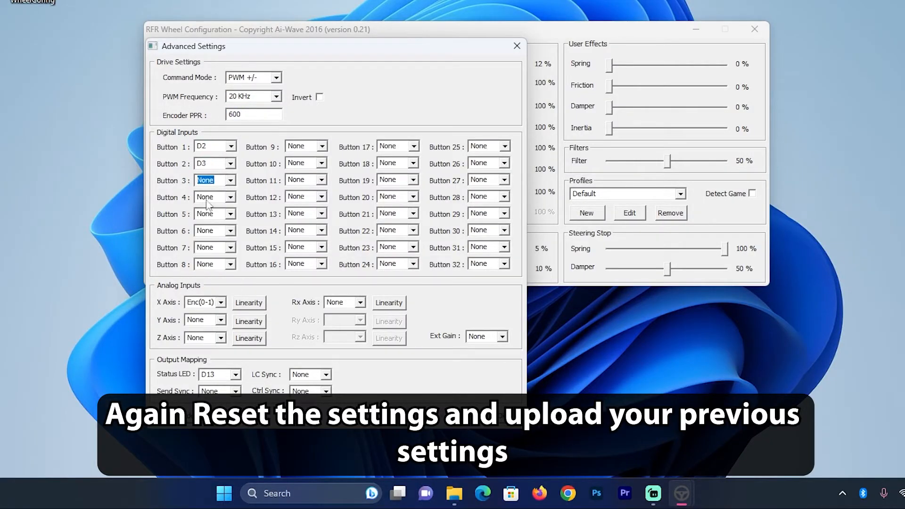
left_click(221, 319)
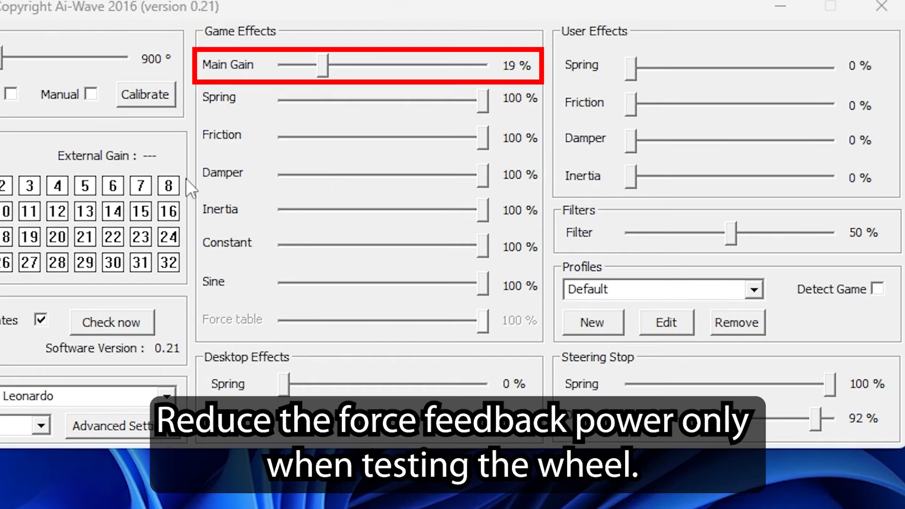
Drag the Main Gain slider from 19% up to 24%
left_click_drag(320, 65, 328, 65)
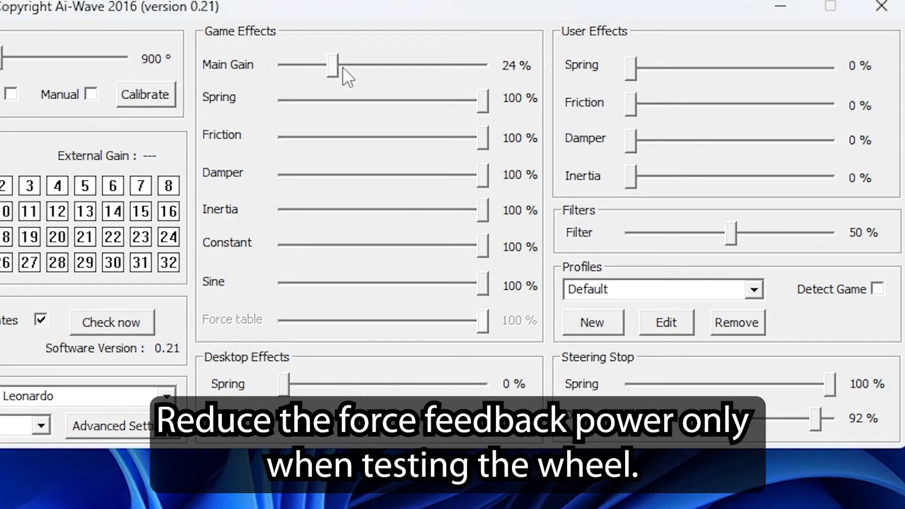